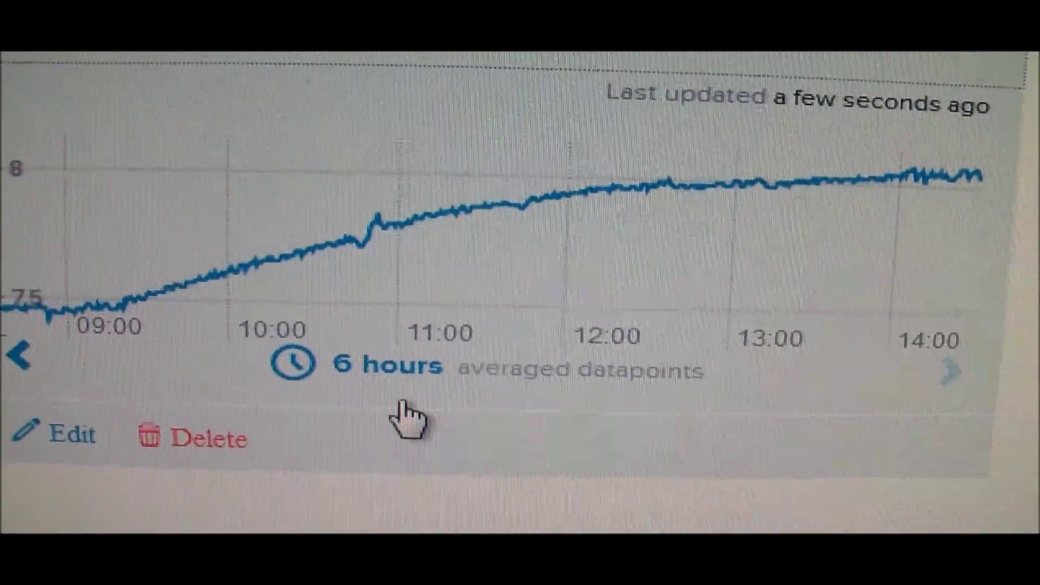
{"action": "mouse_move", "coordinate": [488, 253]}
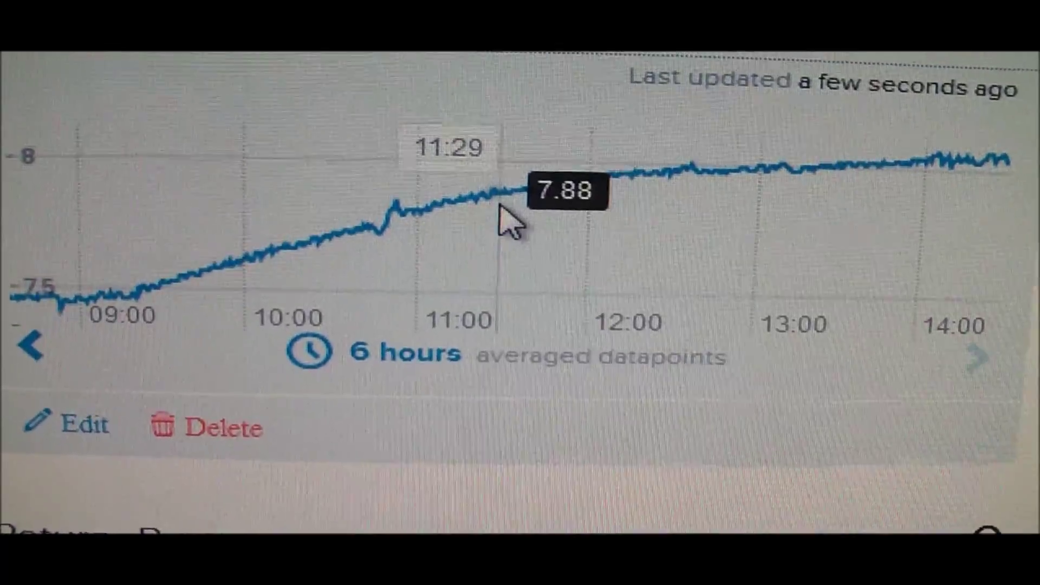
{"action": "mouse_move", "coordinate": [975, 222]}
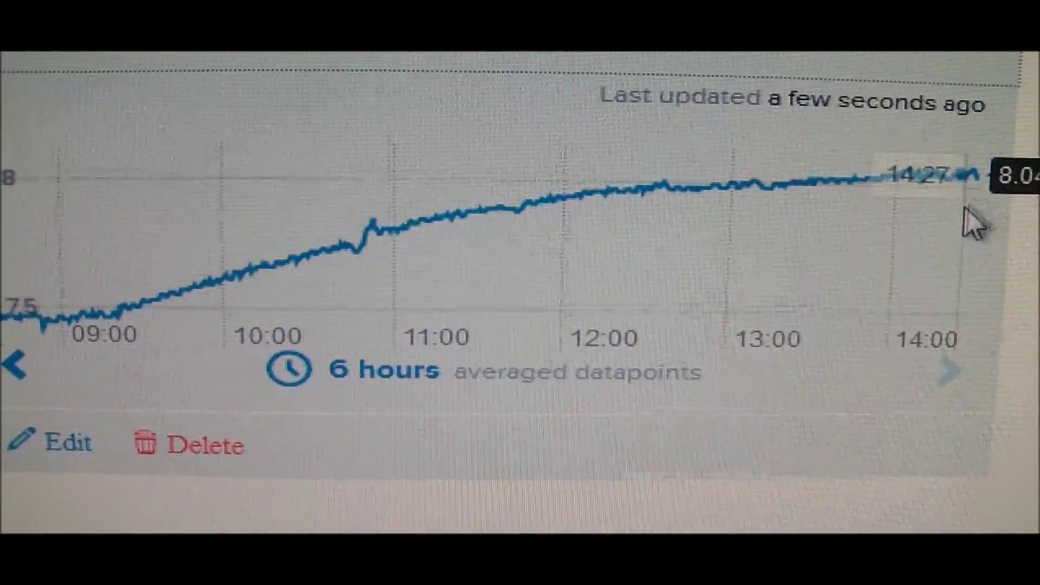
{"action": "mouse_move", "coordinate": [525, 193]}
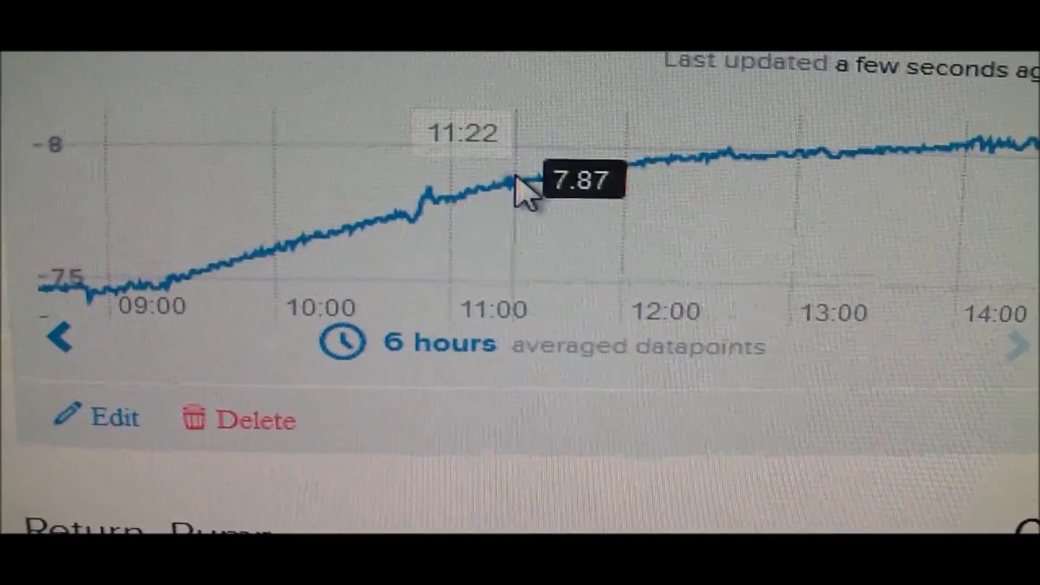
{"action": "mouse_move", "coordinate": [849, 205]}
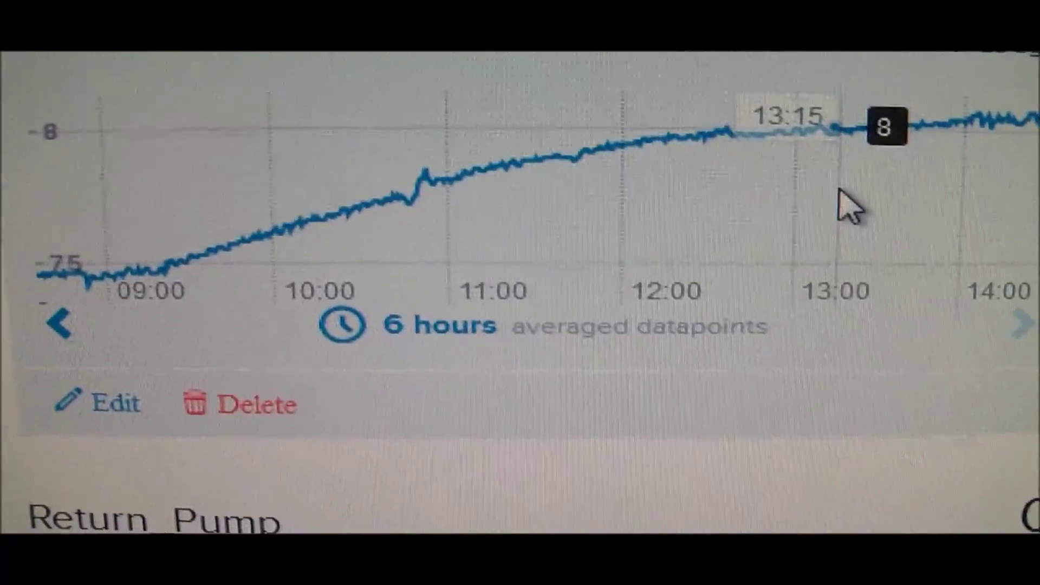